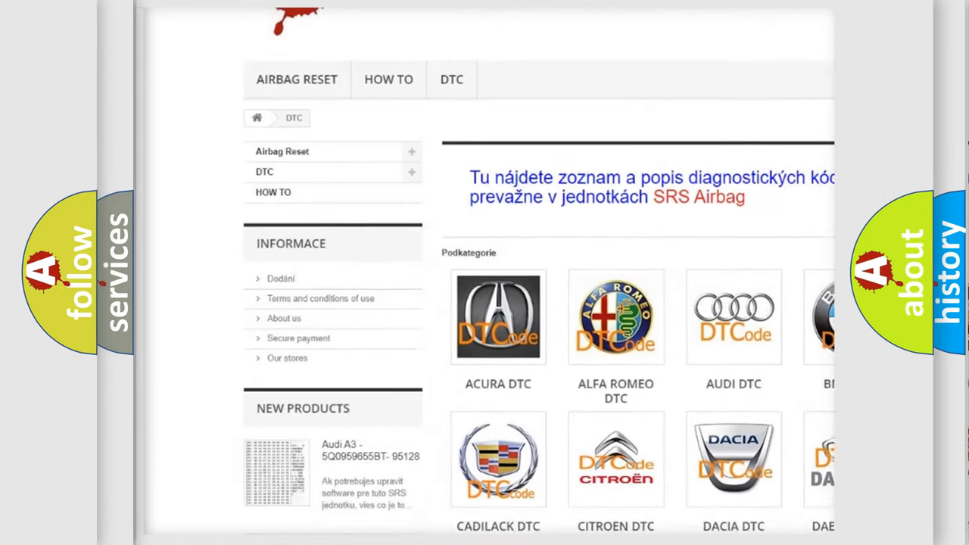
{"action": "scroll", "scroll_direction": "down", "scroll_amount": 3}
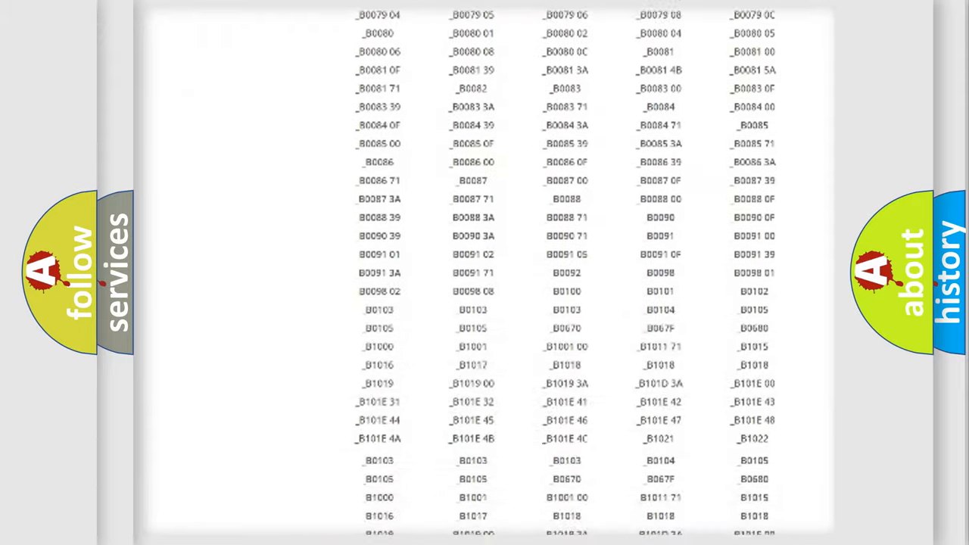
{"action": "scroll", "scroll_direction": "down", "scroll_amount": 3}
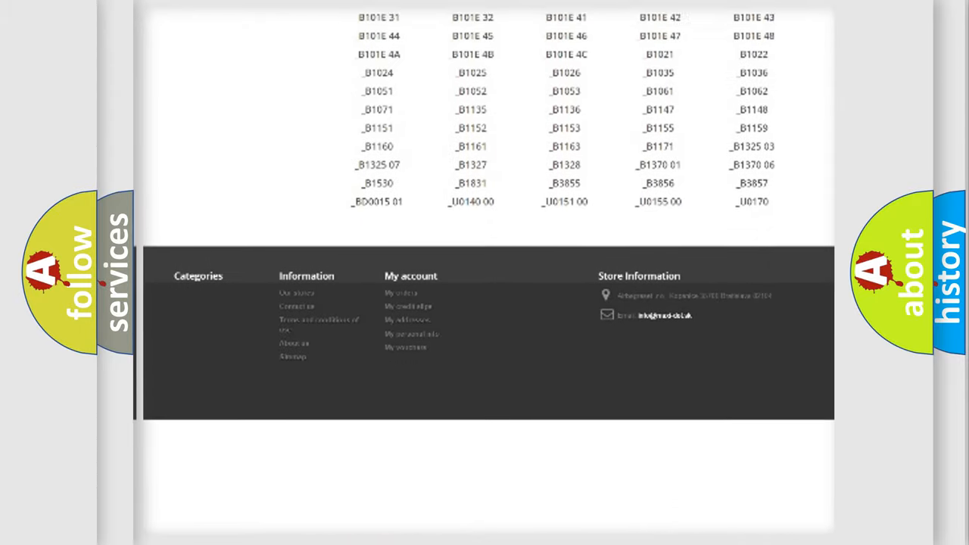